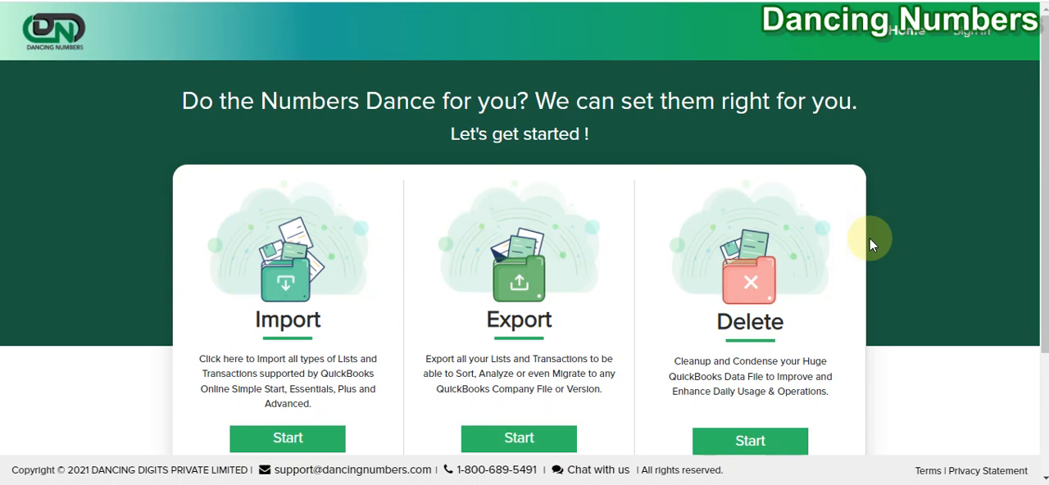
pyautogui.moveTo(979, 31)
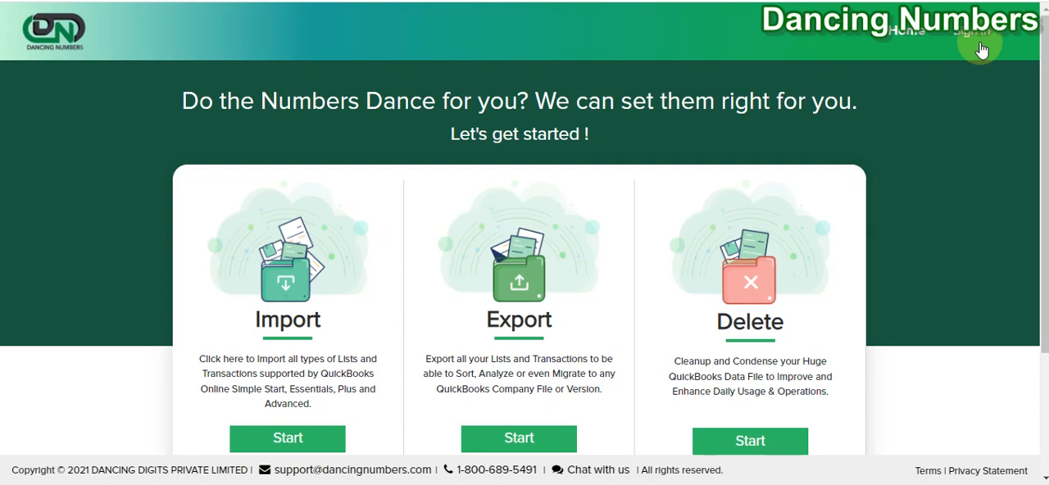
# Go to the Dancing Numbers sign-in page from the top navigation bar.
pyautogui.click(971, 32)
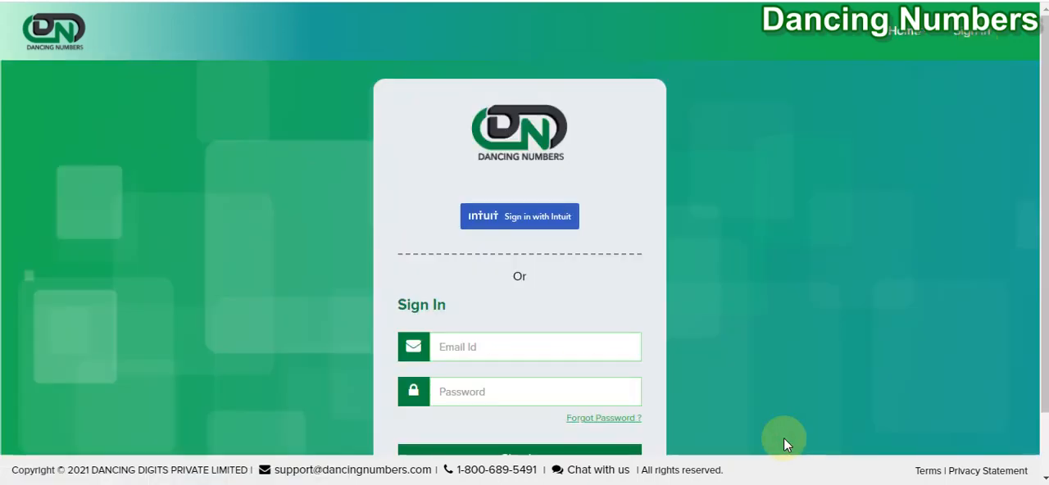
pyautogui.moveTo(527, 227)
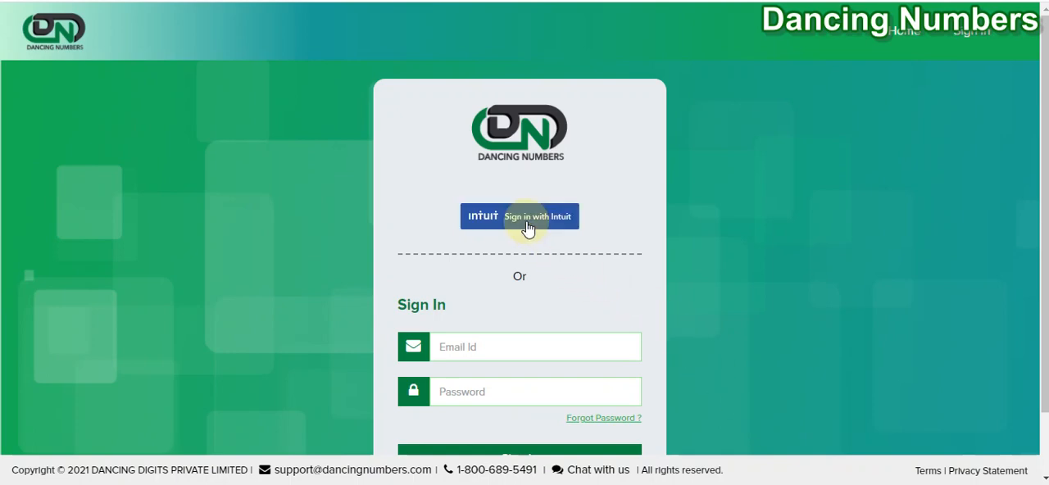
# Sign in with Intuit and reach the Delete Type step with Lists selected.
pyautogui.click(520, 216)
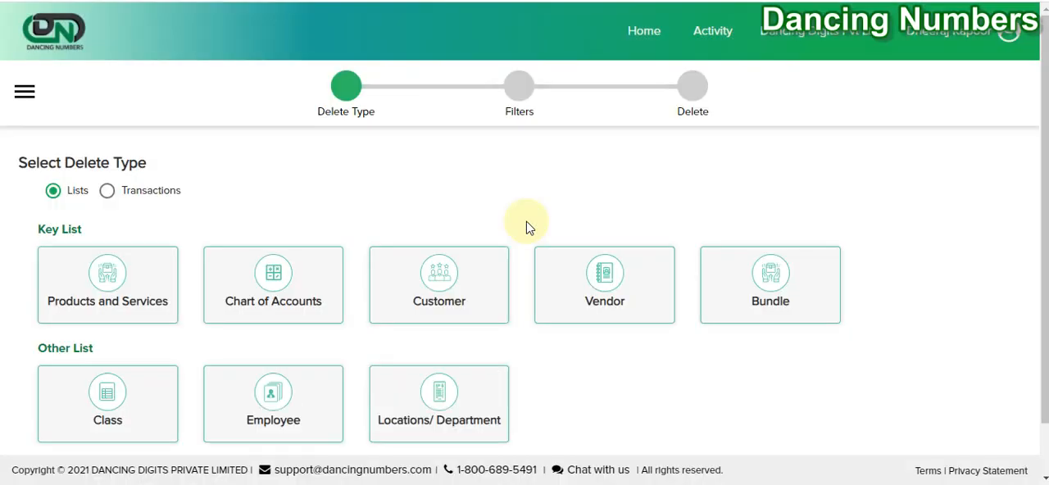
pyautogui.moveTo(219, 223)
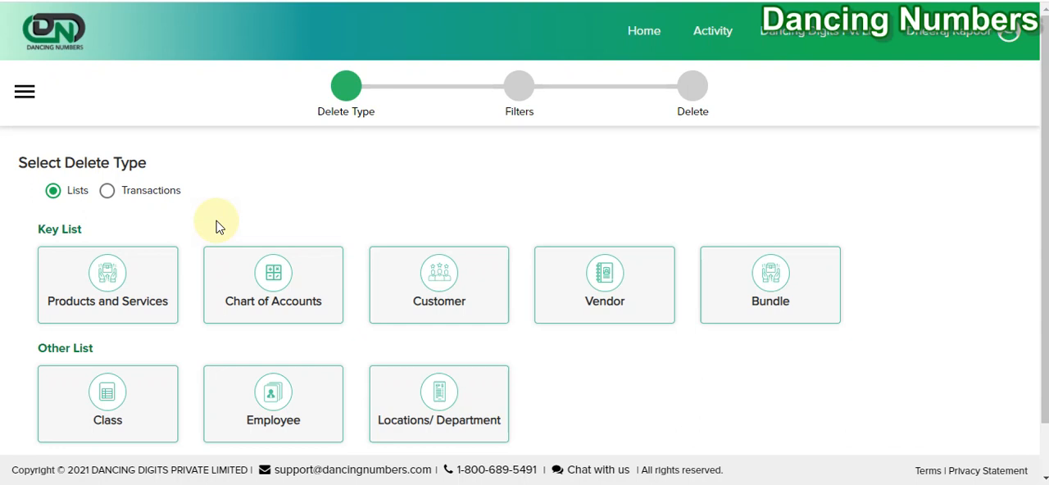
pyautogui.moveTo(187, 271)
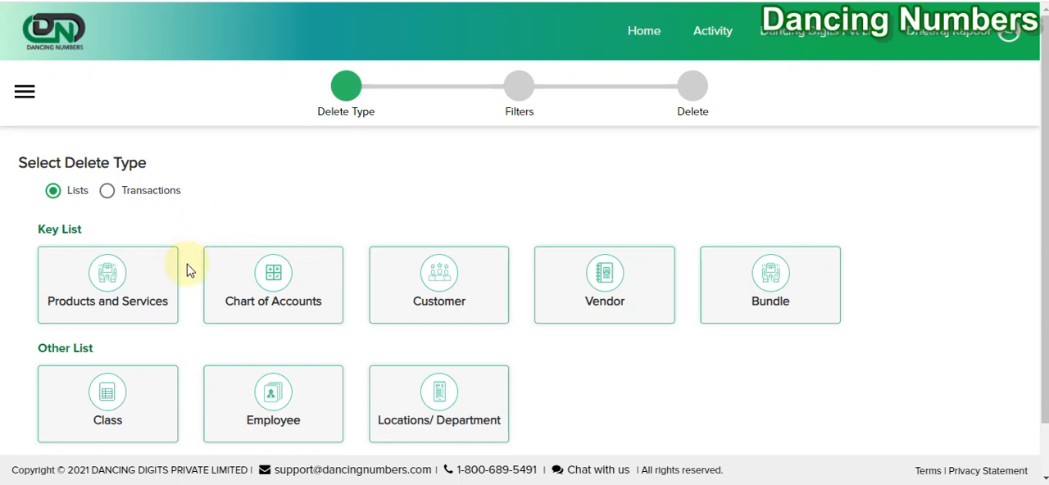
pyautogui.moveTo(209, 348)
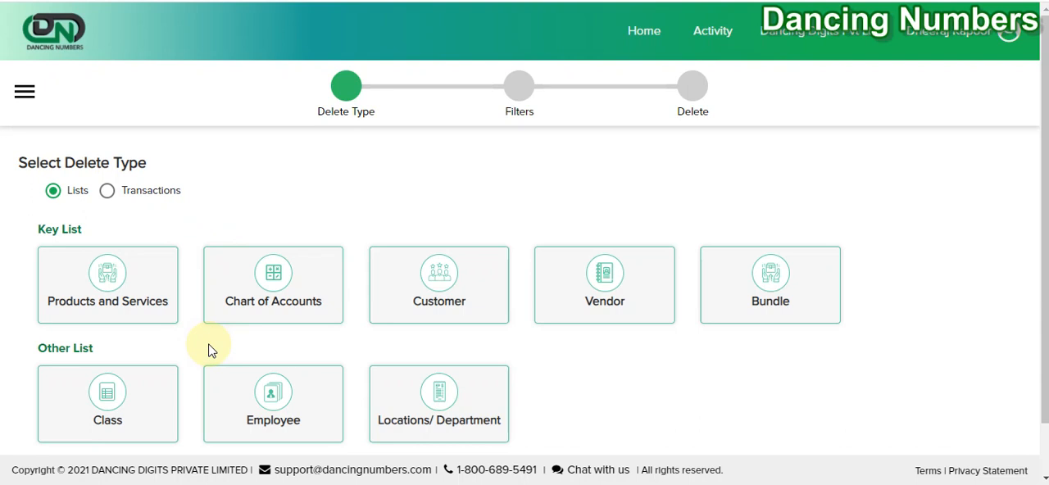
pyautogui.moveTo(685, 383)
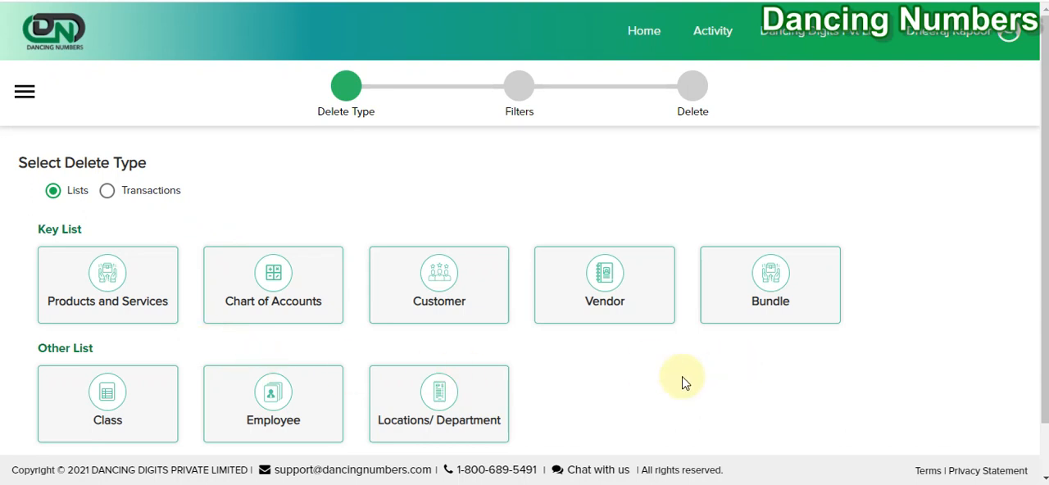
pyautogui.scroll(3)
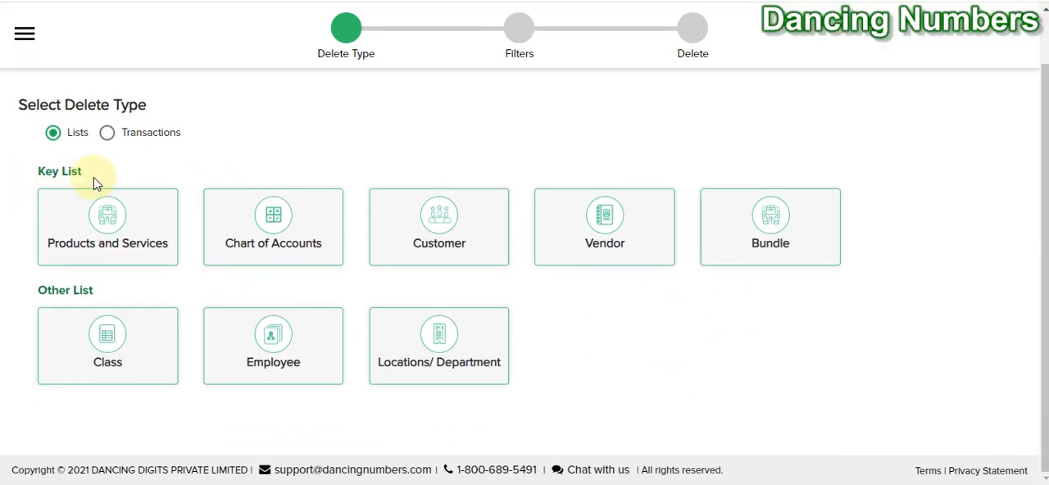
pyautogui.click(107, 132)
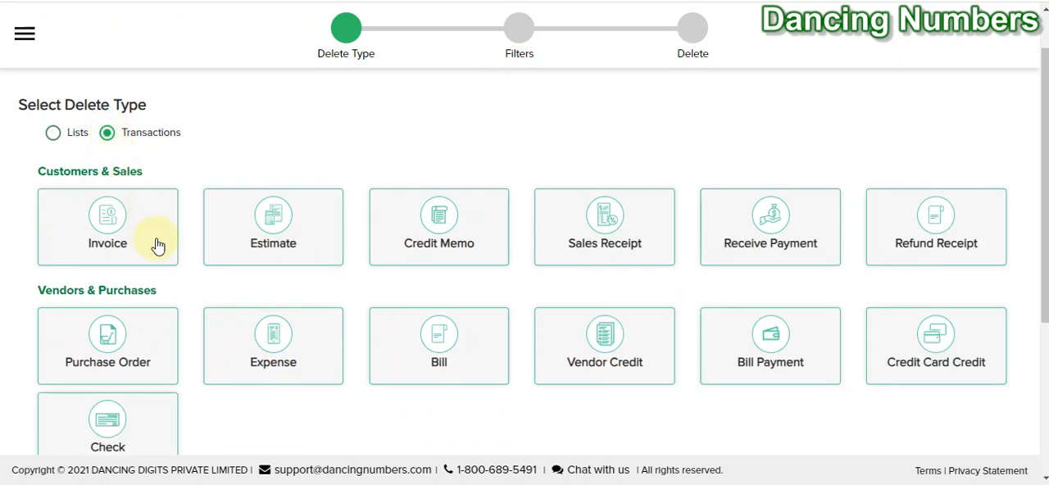
pyautogui.scroll(-3)
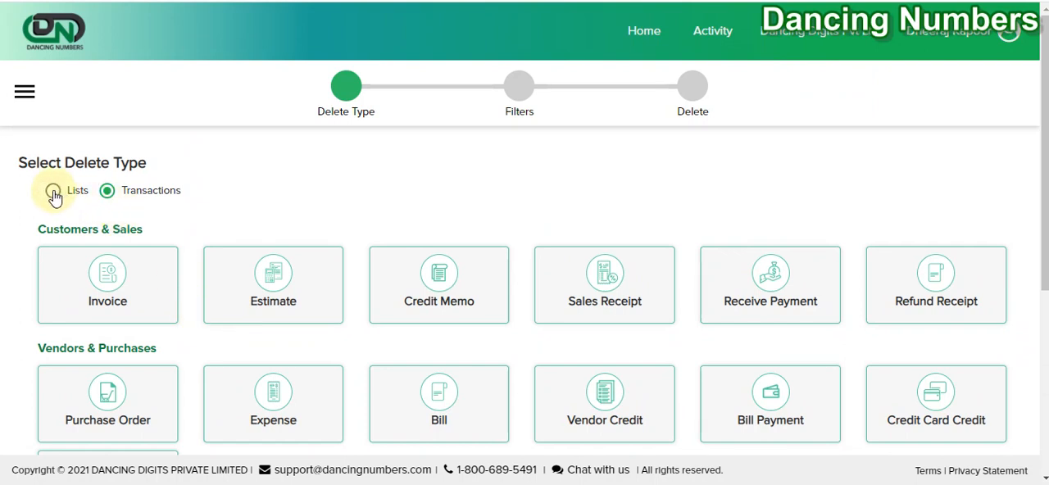
pyautogui.click(54, 190)
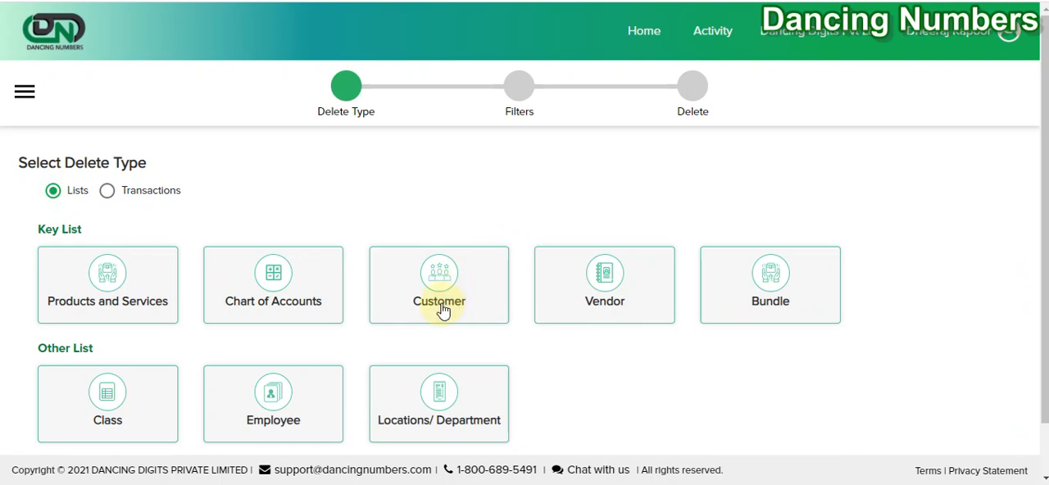
# Pick Customer records and filter by Customized Date, keeping Is Active as ActiveOnly.
pyautogui.click(439, 285)
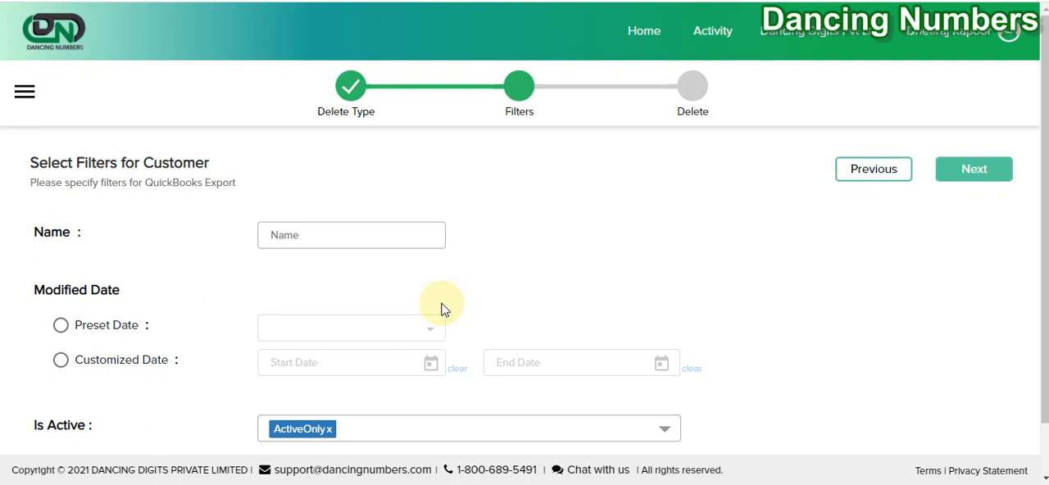
pyautogui.scroll(3)
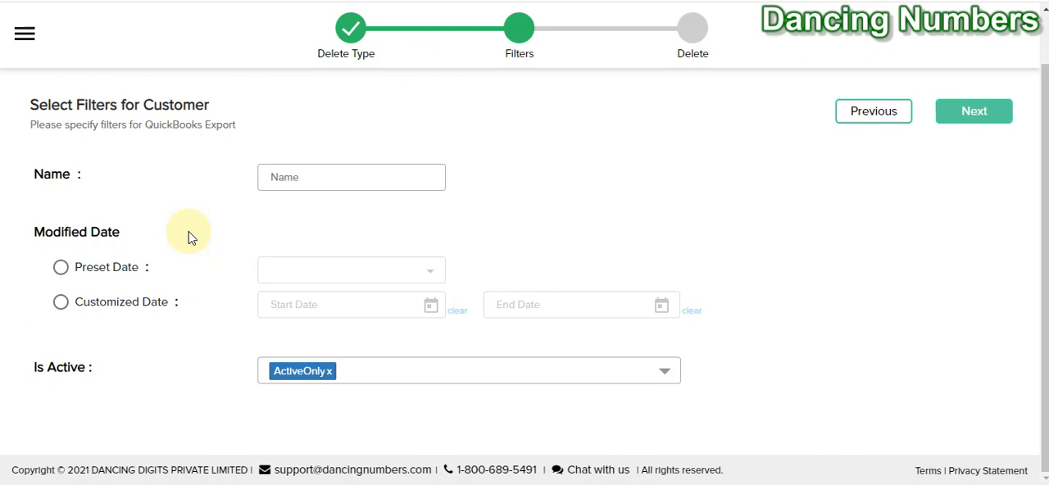
pyautogui.moveTo(204, 137)
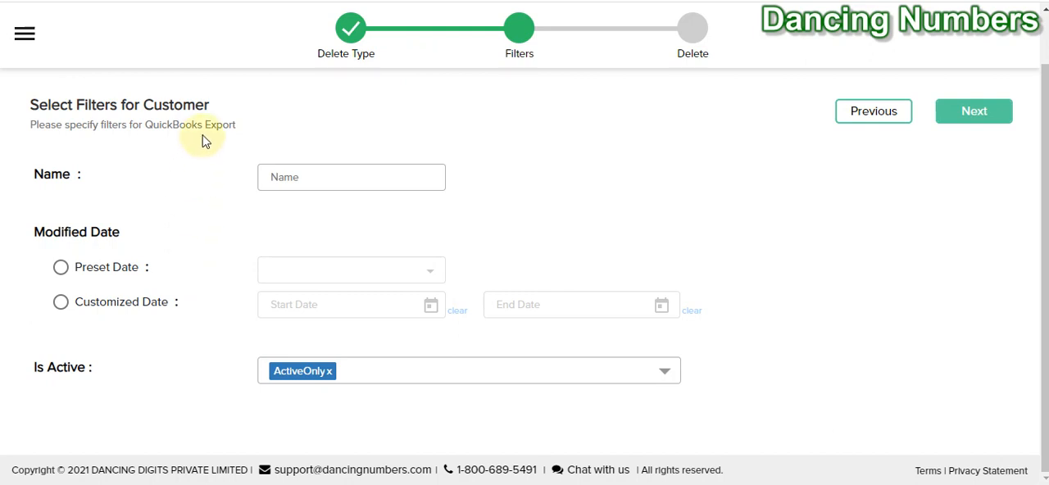
pyautogui.moveTo(212, 199)
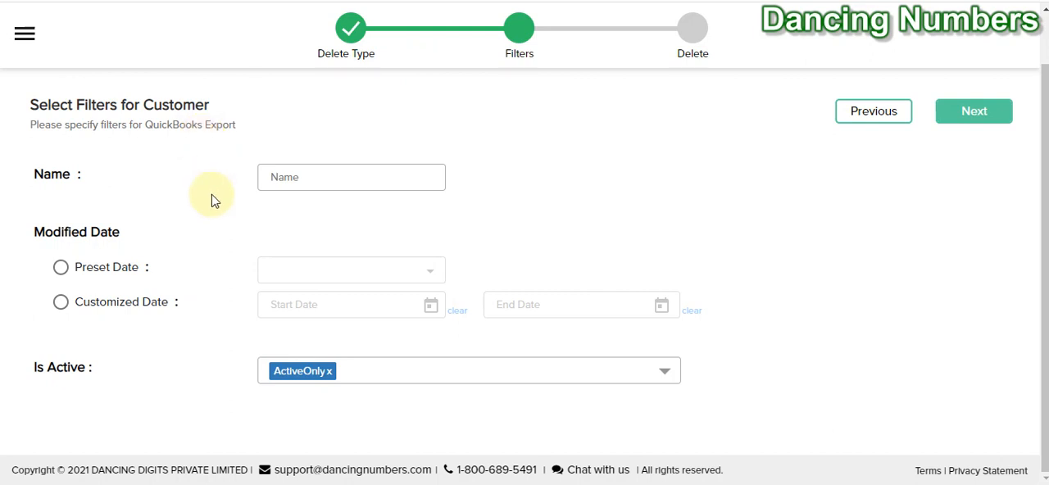
pyautogui.moveTo(151, 218)
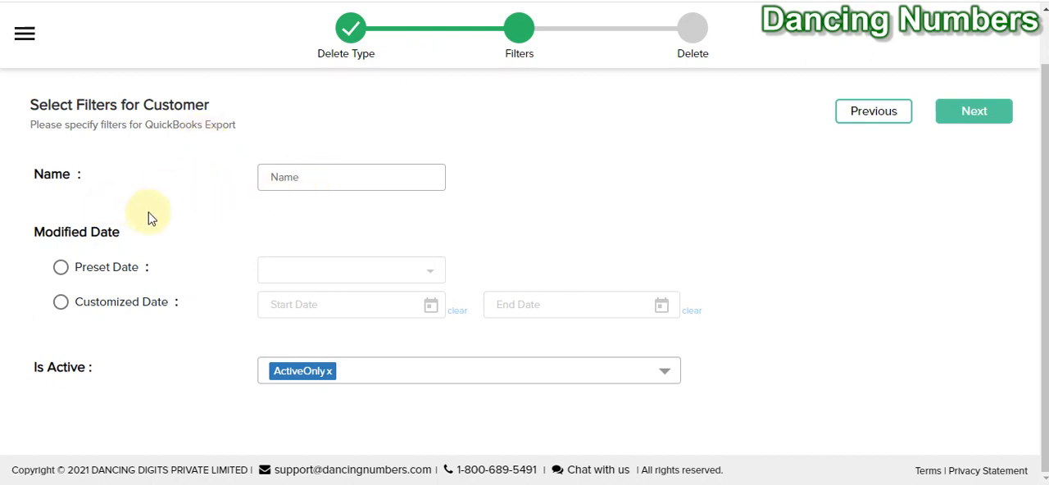
pyautogui.moveTo(136, 256)
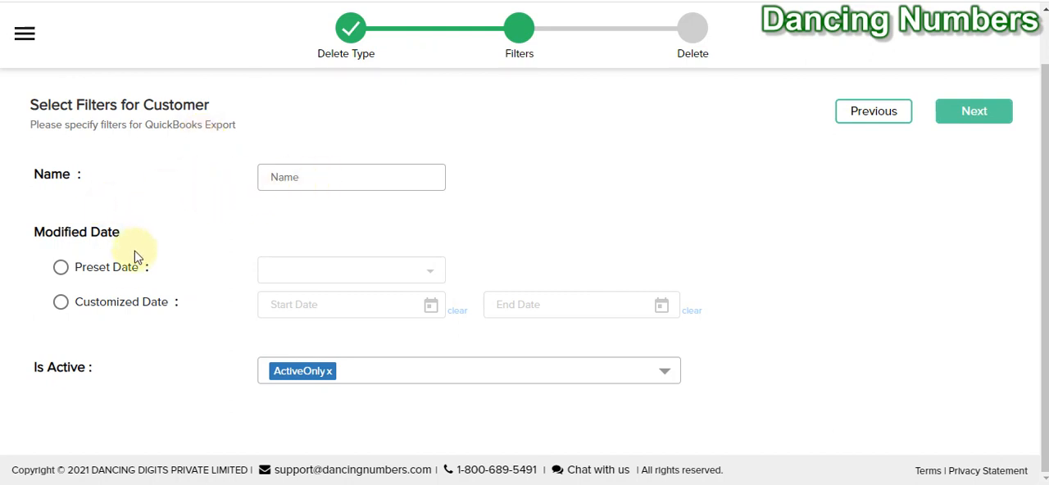
pyautogui.click(60, 301)
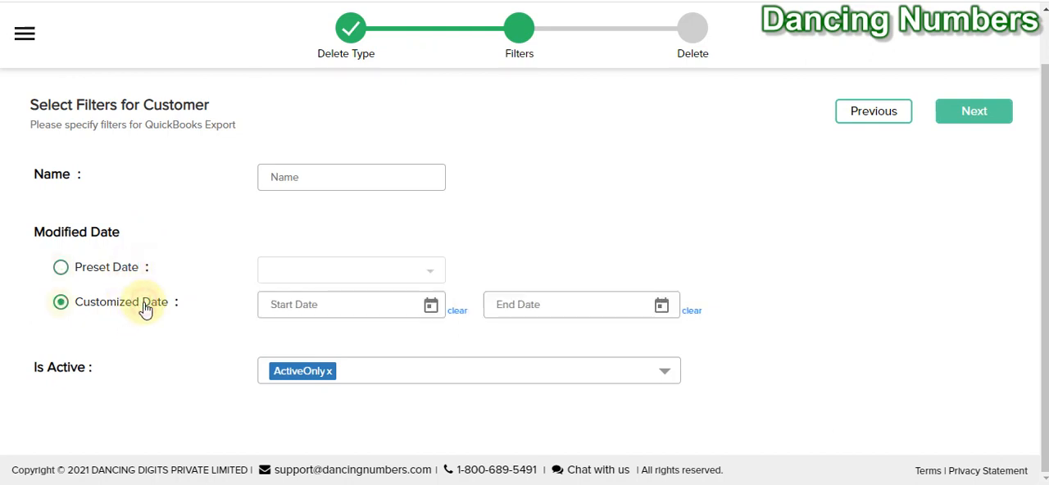
pyautogui.moveTo(626, 398)
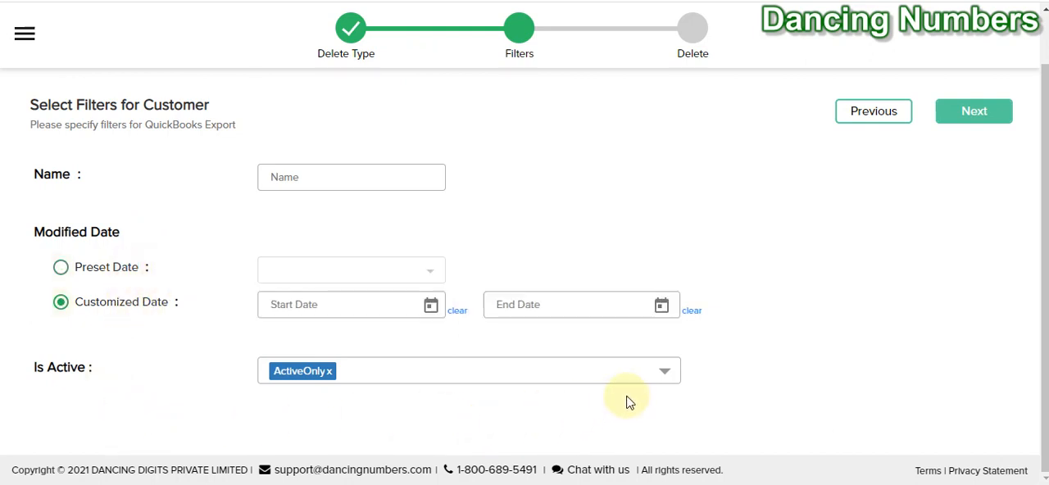
pyautogui.click(664, 370)
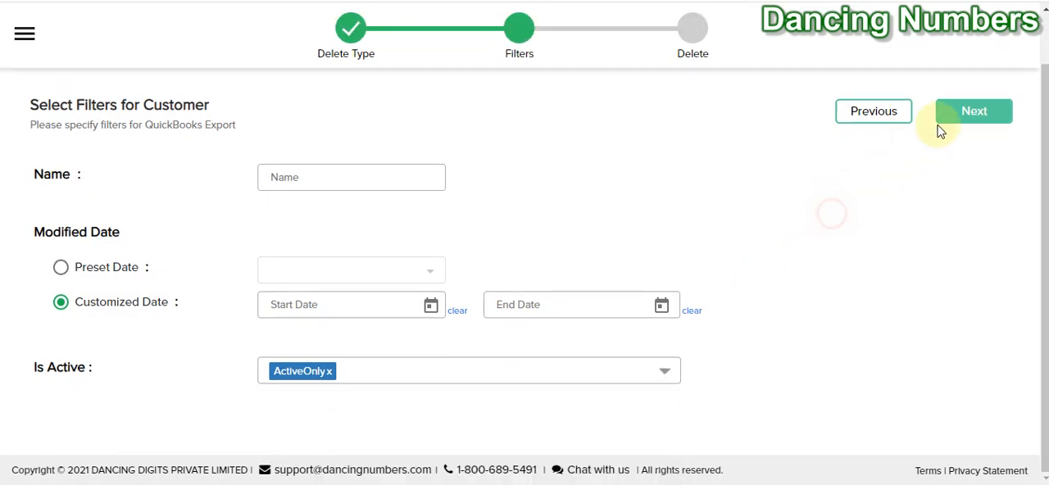
# Advance to the Select and Delete step listing the active customer Test.
pyautogui.click(974, 110)
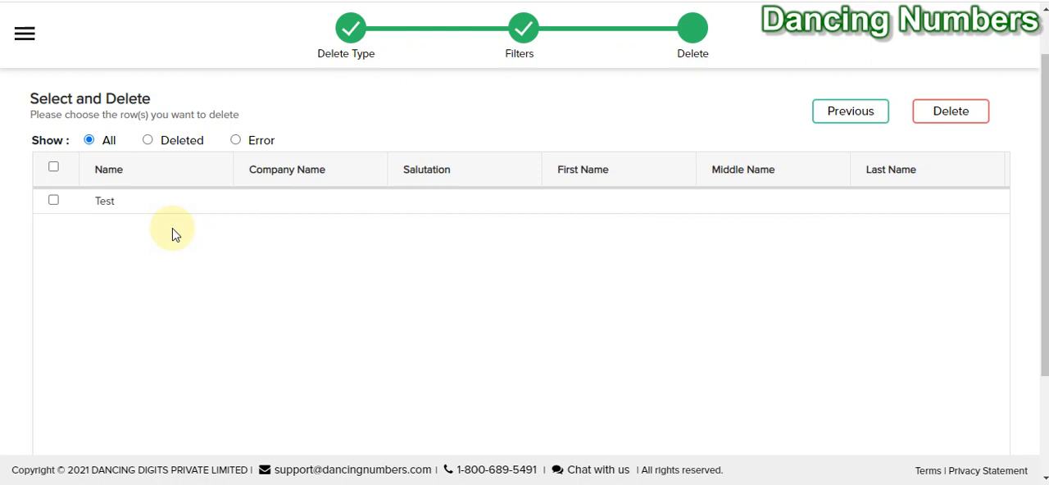
pyautogui.moveTo(58, 267)
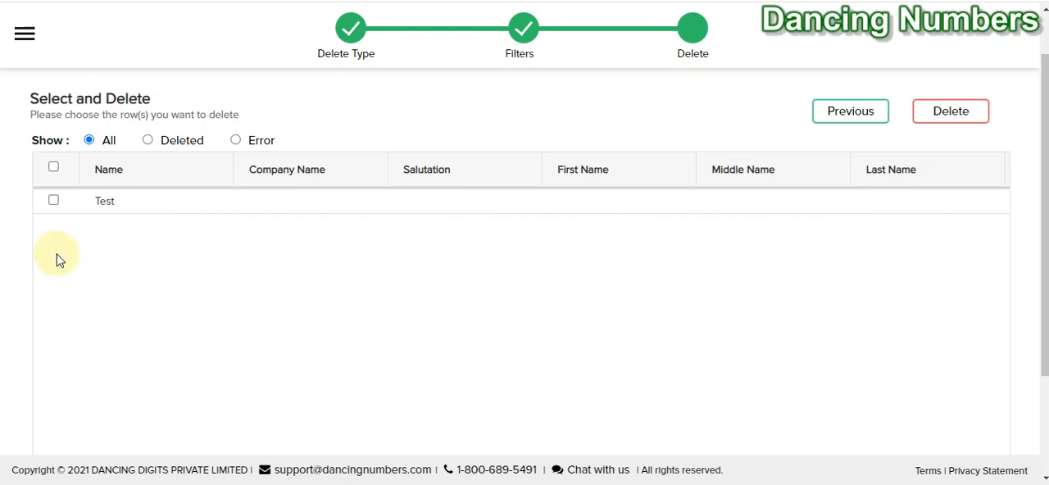
pyautogui.moveTo(53, 217)
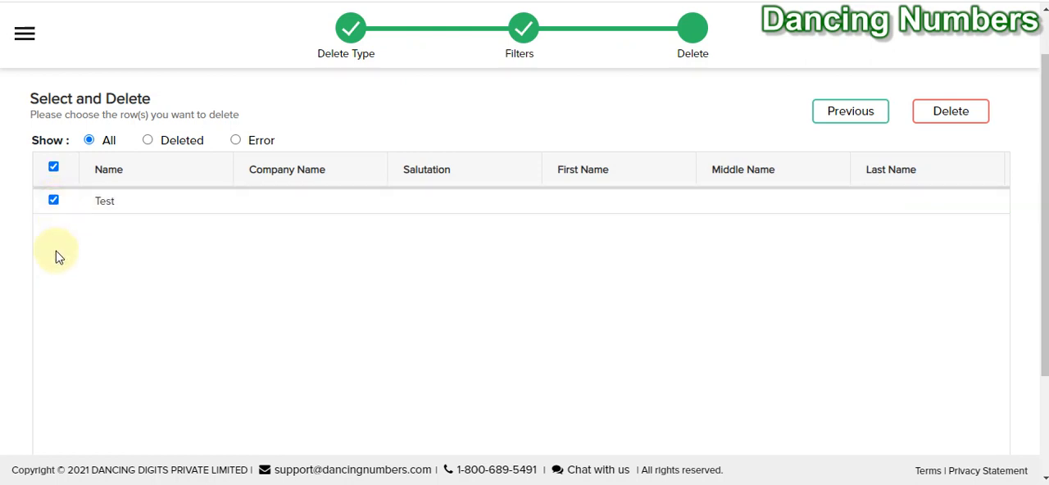
pyautogui.moveTo(62, 360)
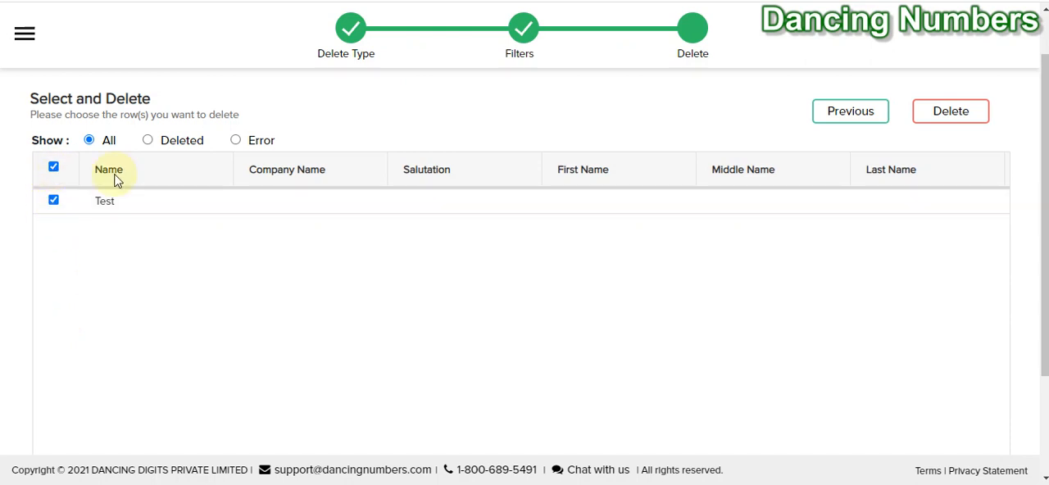
# Delete the checked customer Test, bringing up the cannot-be-undone warning.
pyautogui.click(950, 110)
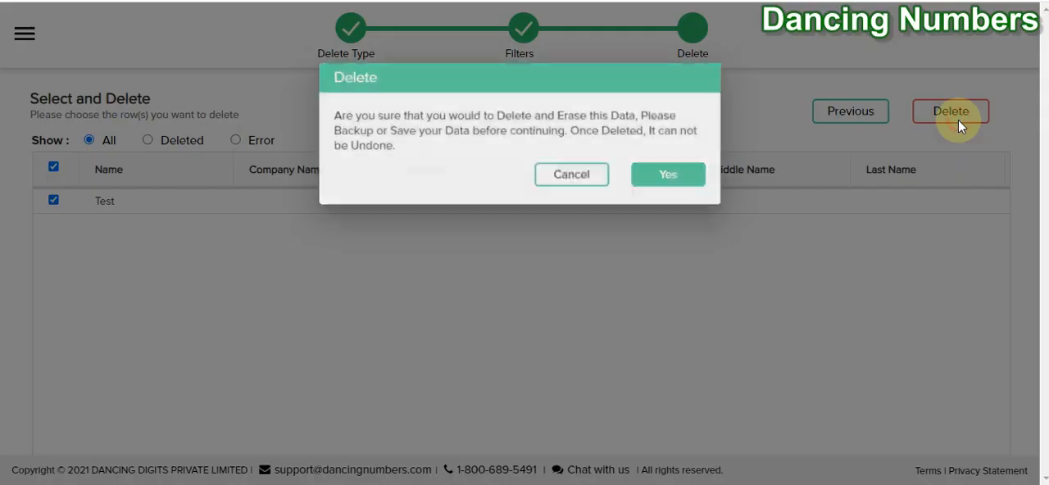
pyautogui.moveTo(402, 182)
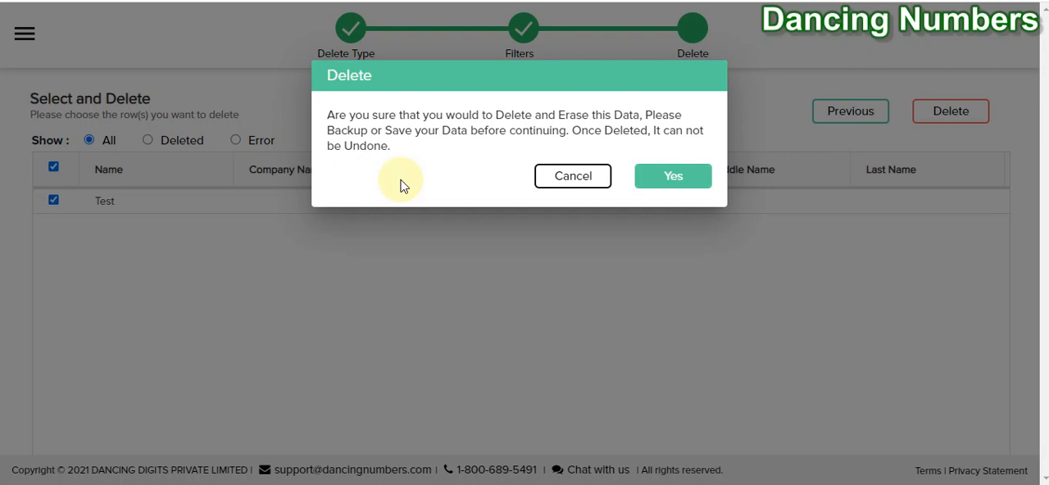
pyautogui.moveTo(410, 181)
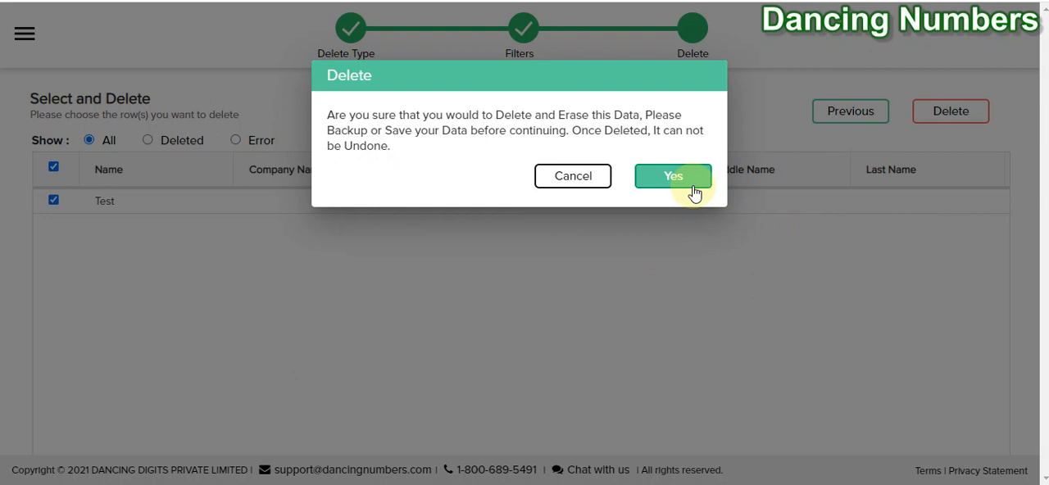
# Confirm deleting Test, then show Error records to verify none failed.
pyautogui.click(672, 175)
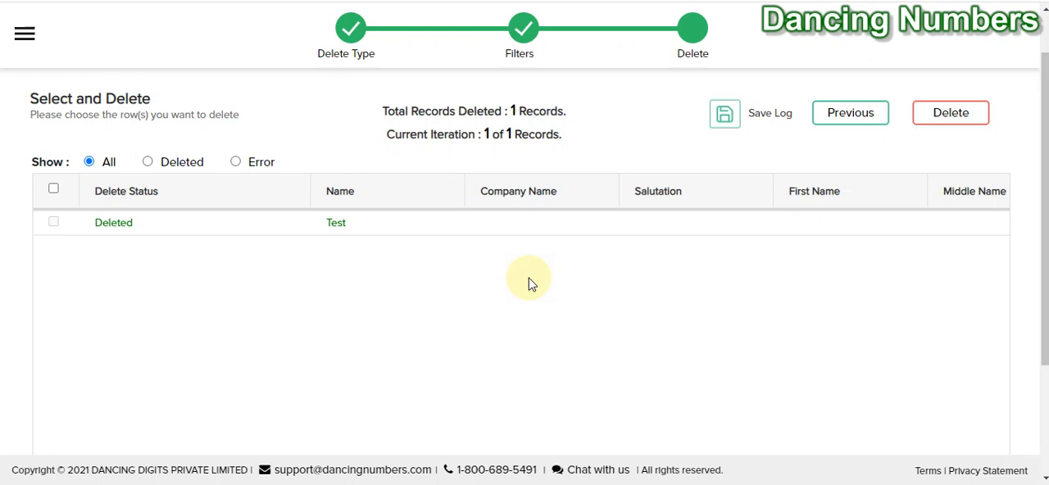
pyautogui.moveTo(141, 240)
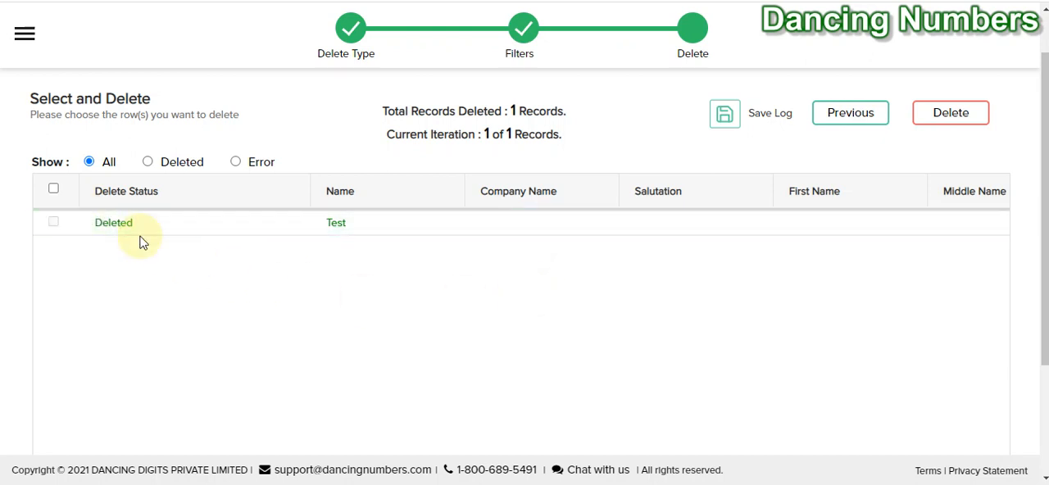
pyautogui.moveTo(227, 191)
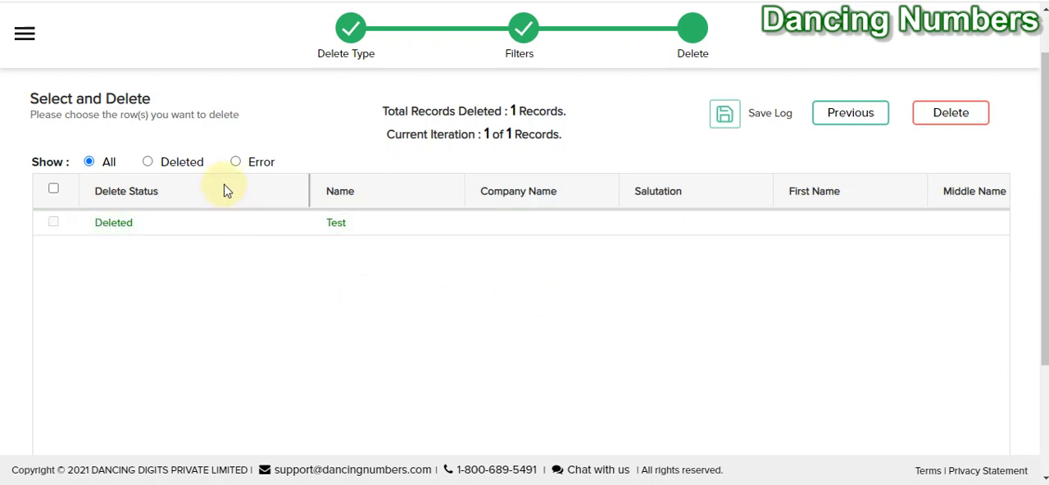
pyautogui.click(235, 161)
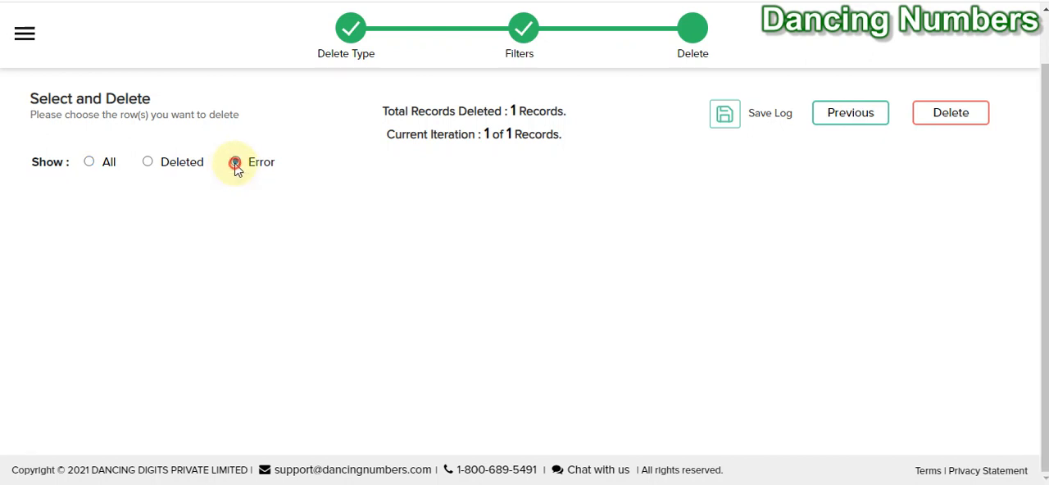
pyautogui.click(235, 161)
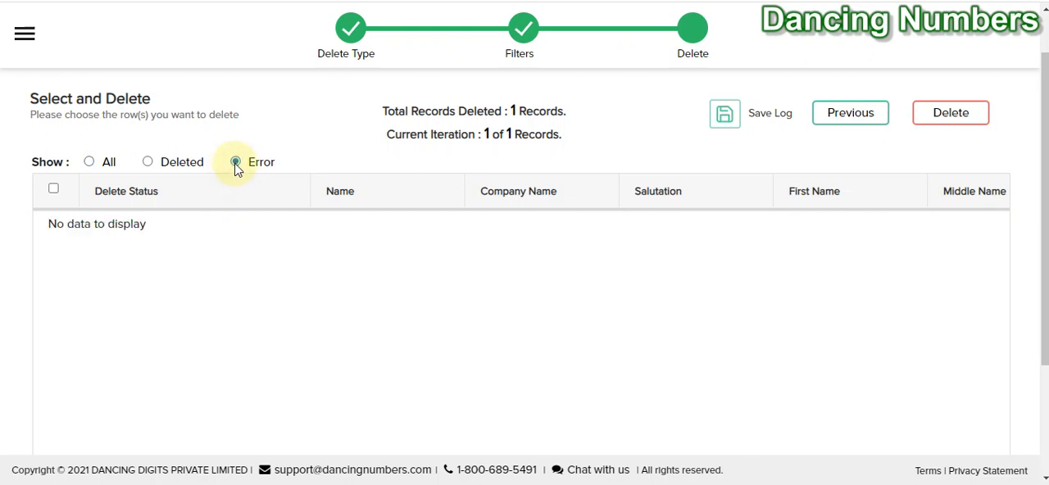